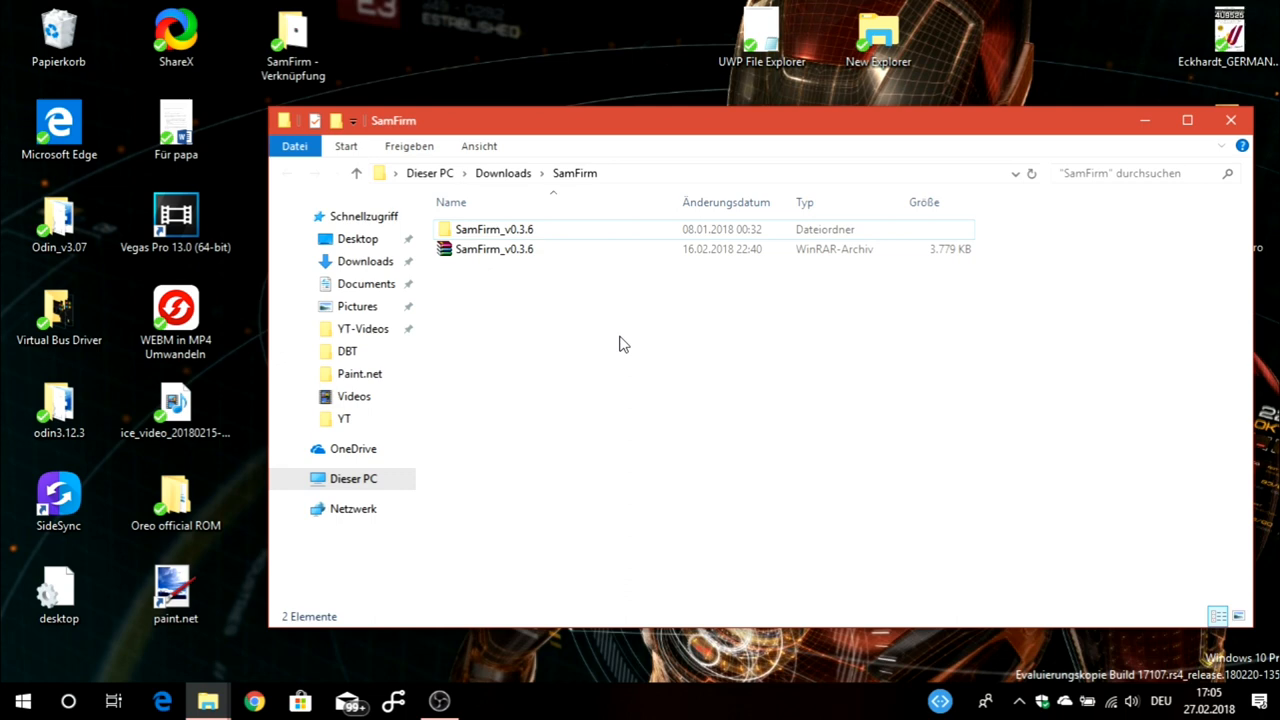
mouse_move(763, 283)
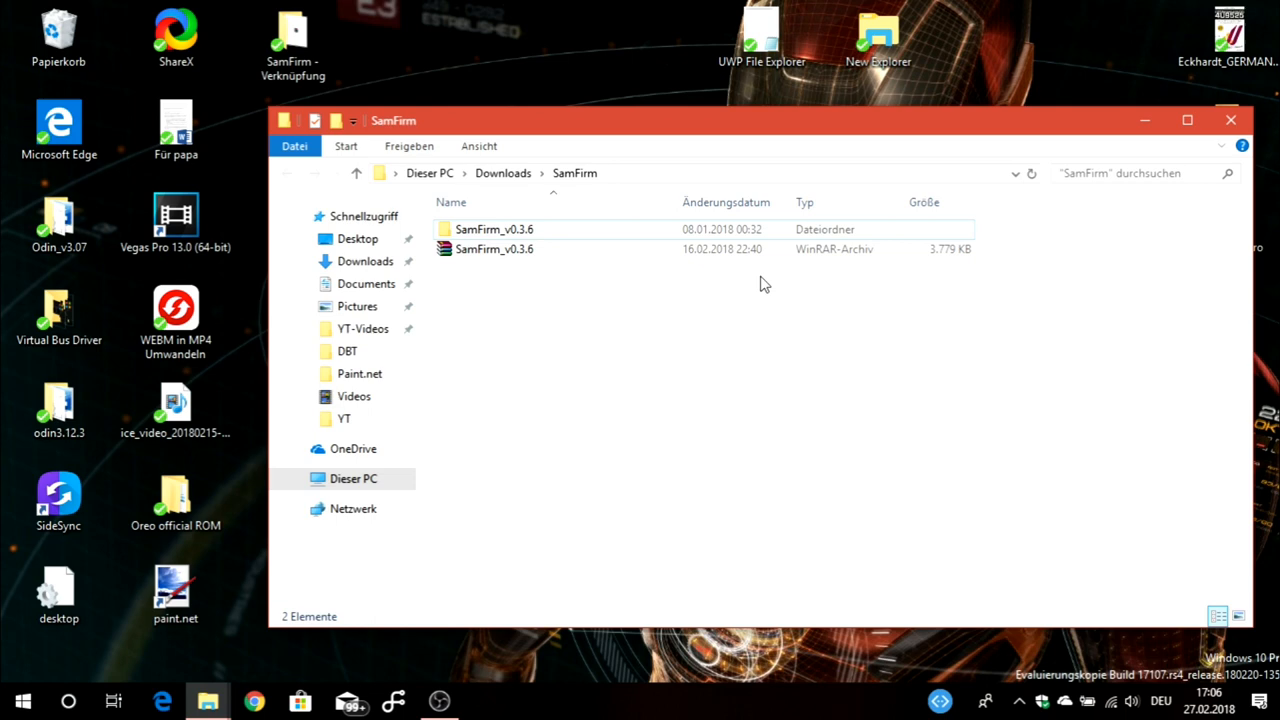
mouse_move(700, 327)
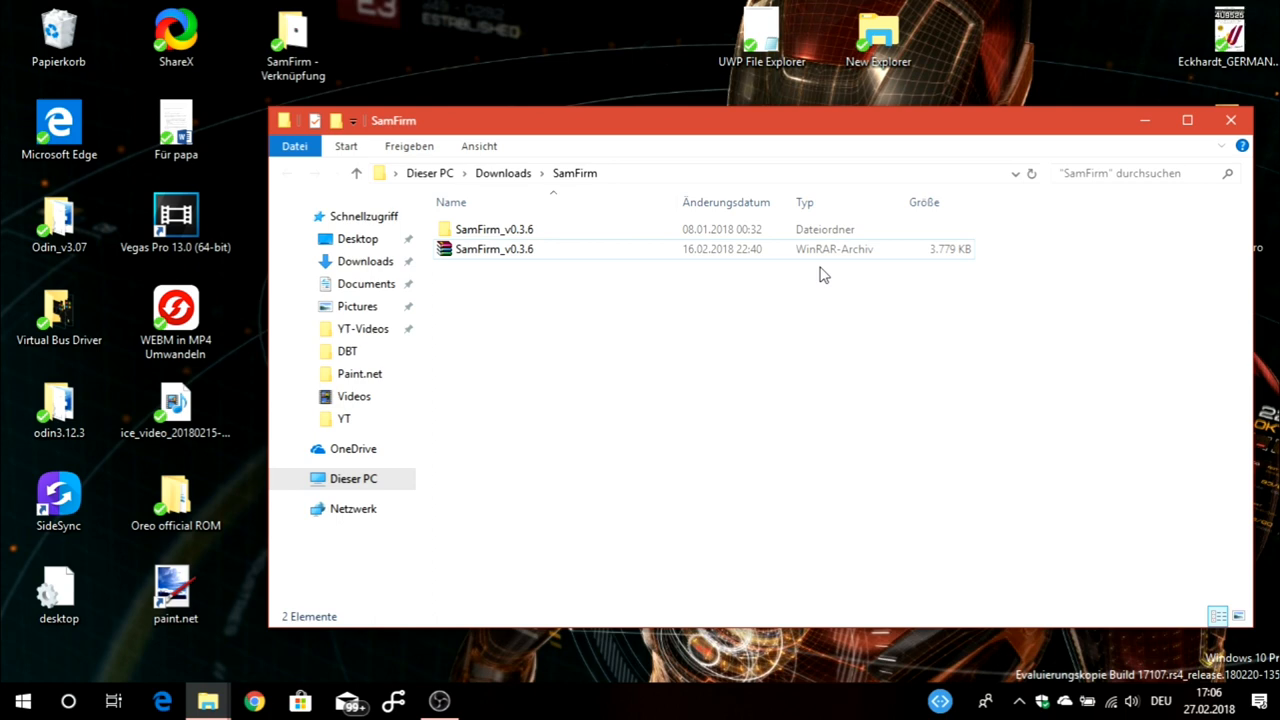
Open the SamFirm_v0.3.6 folder and view, then dismiss, SamFirm.exe's context menu
click(494, 249)
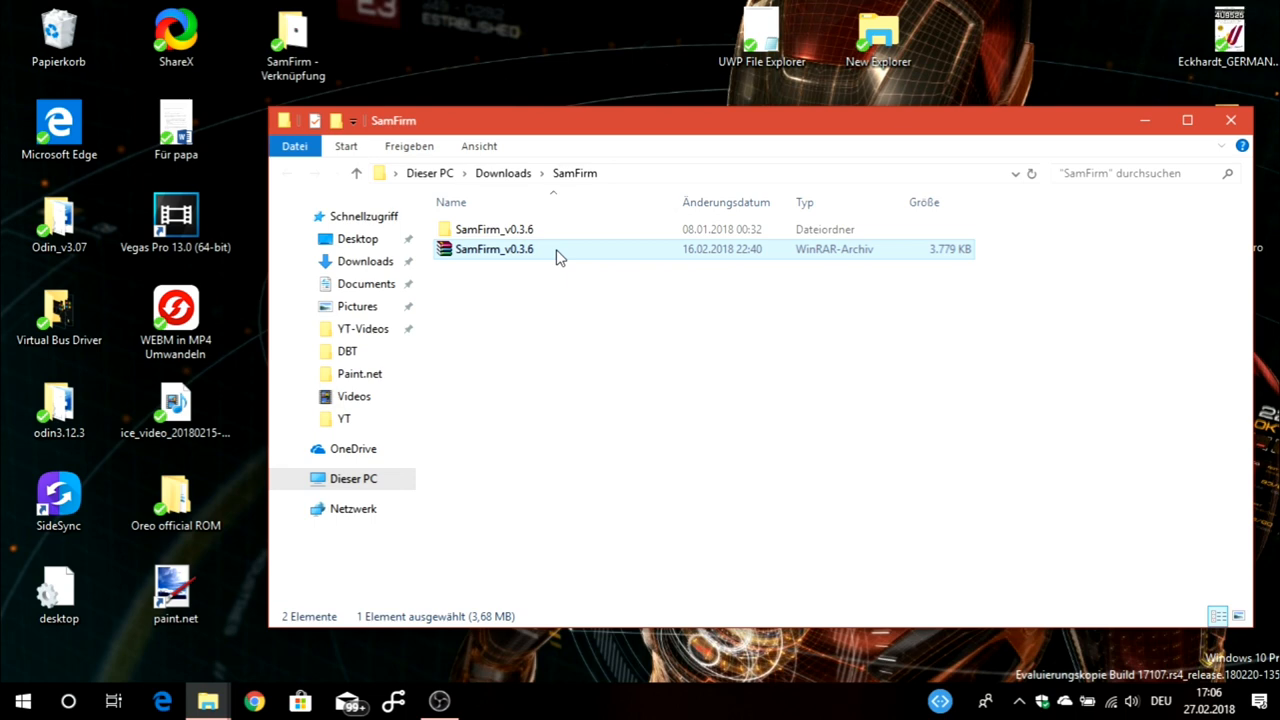
double_click(493, 229)
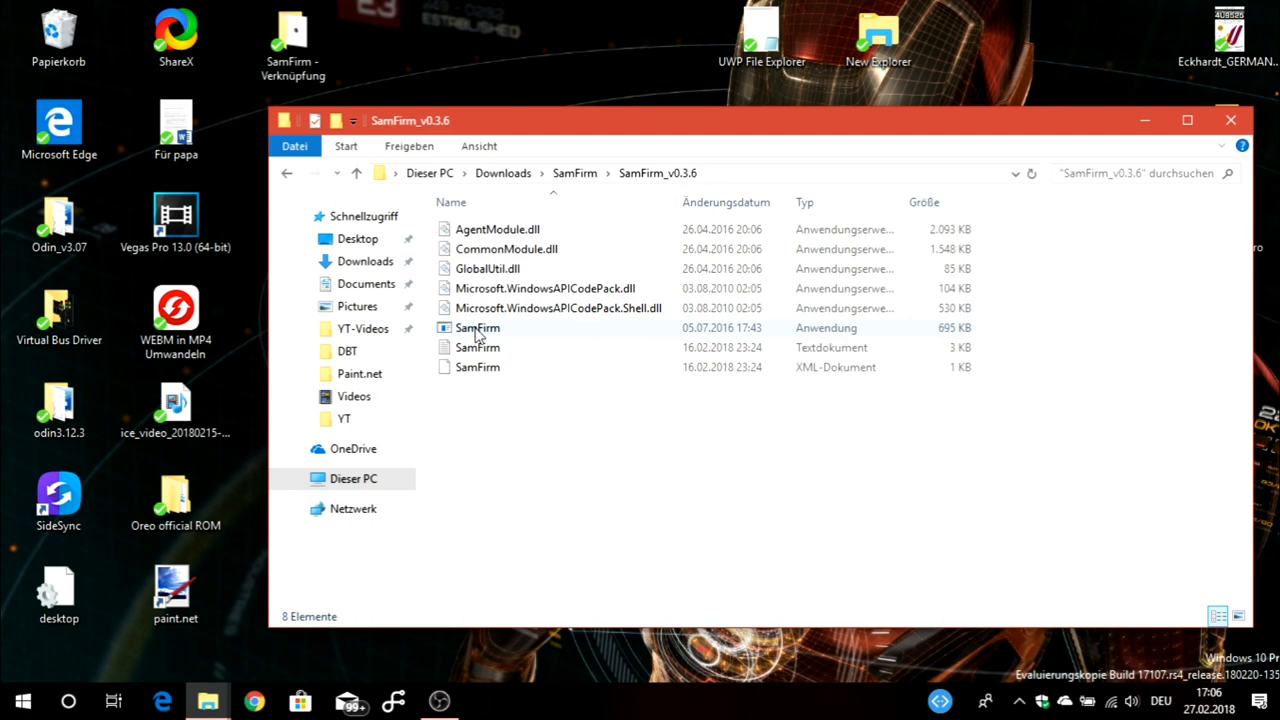
right_click(477, 327)
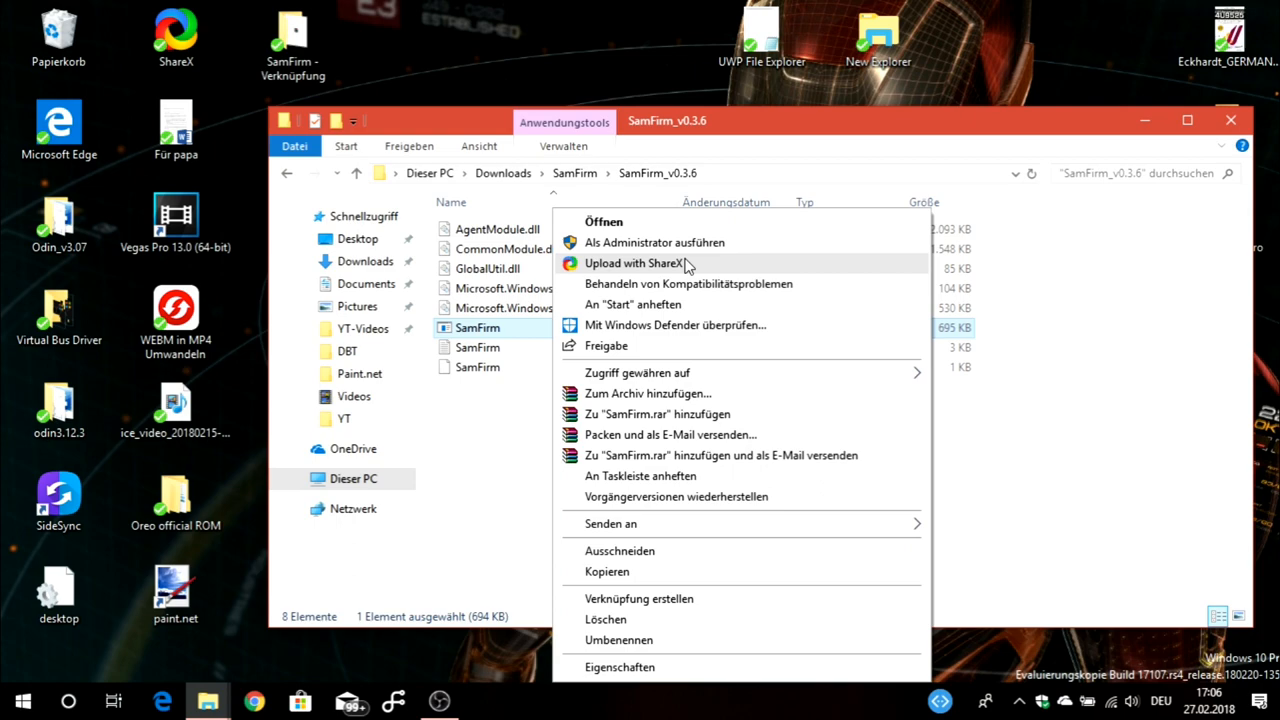
click(471, 390)
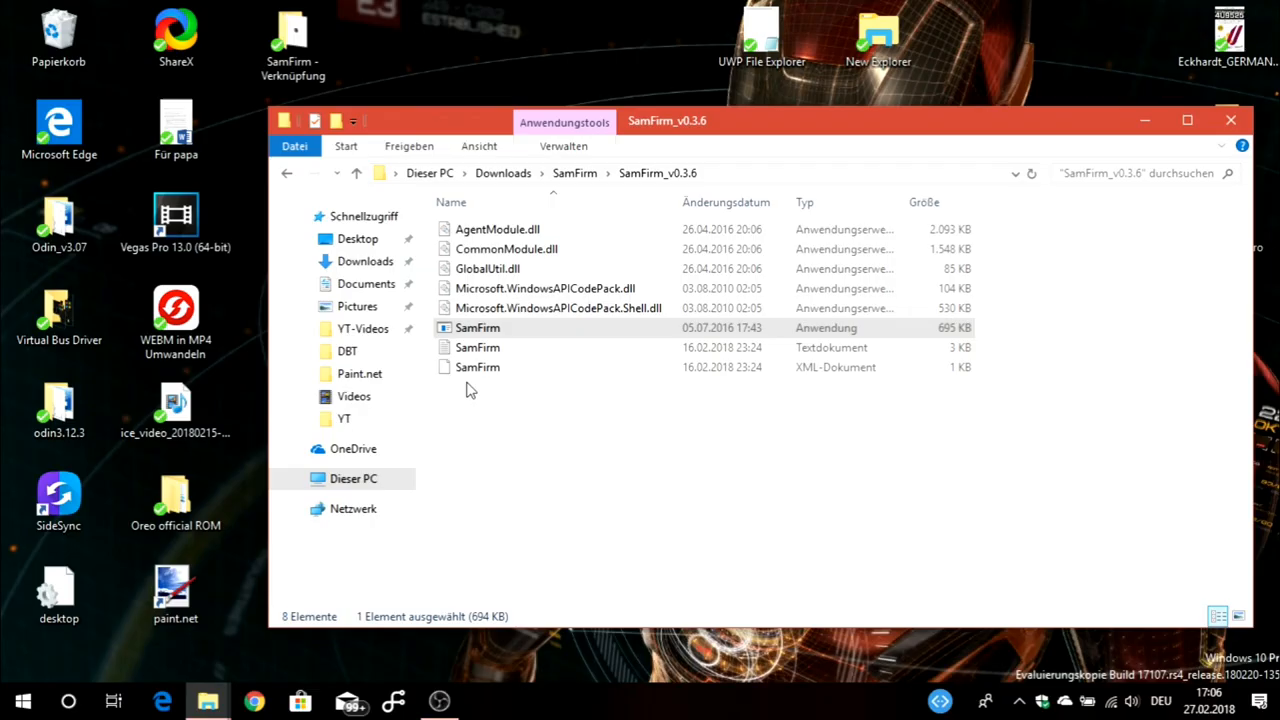
mouse_move(650, 490)
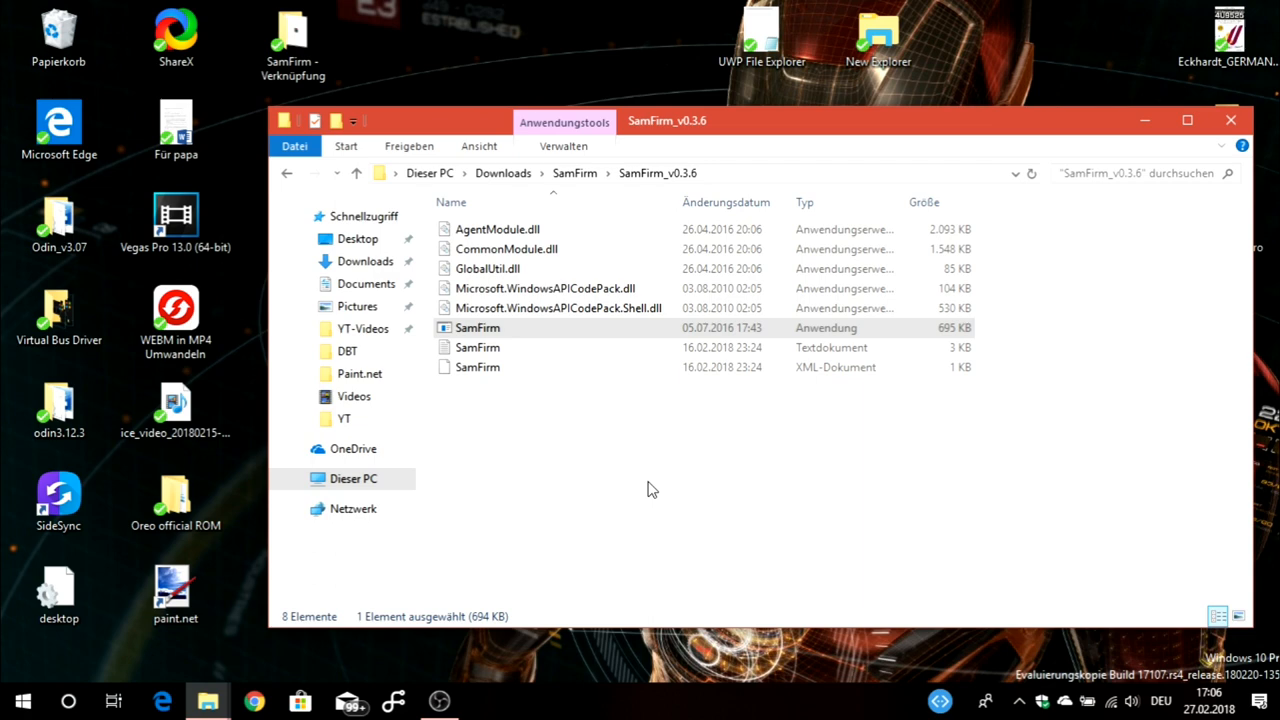
double_click(477, 327)
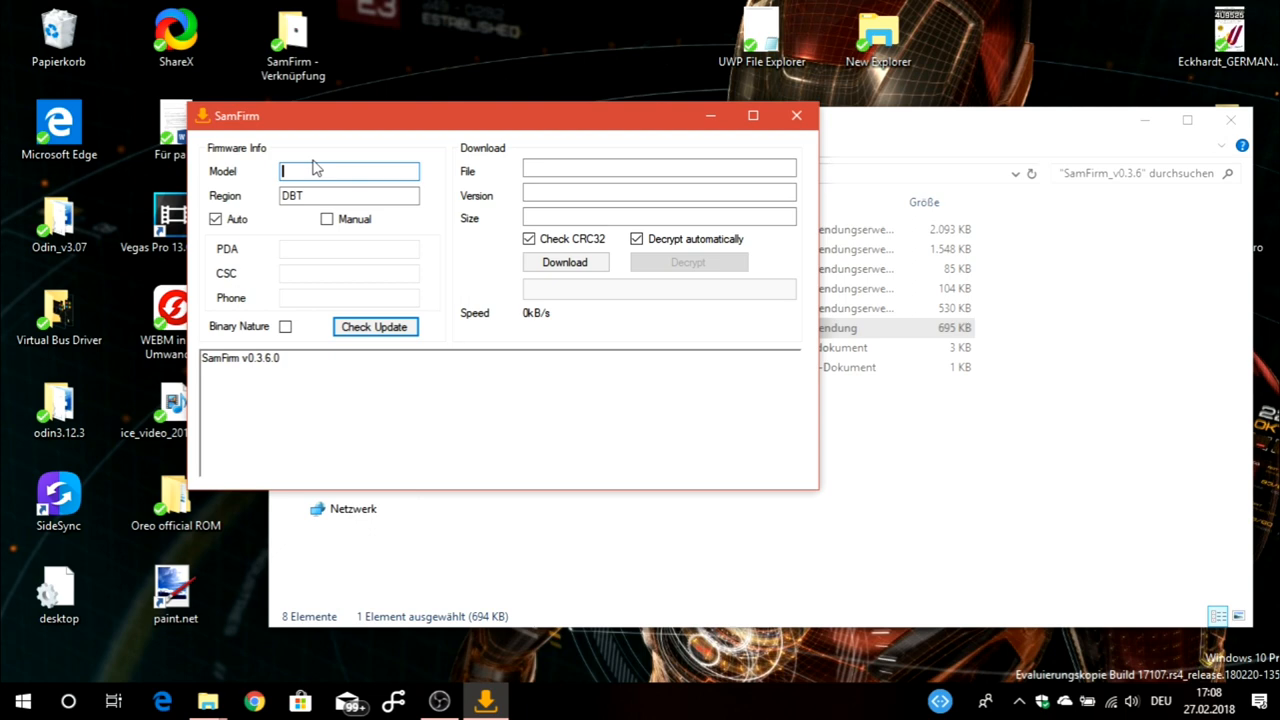
Enter SM-G935F as the model in SamFirm's Firmware Info section
text(SM_G935F)
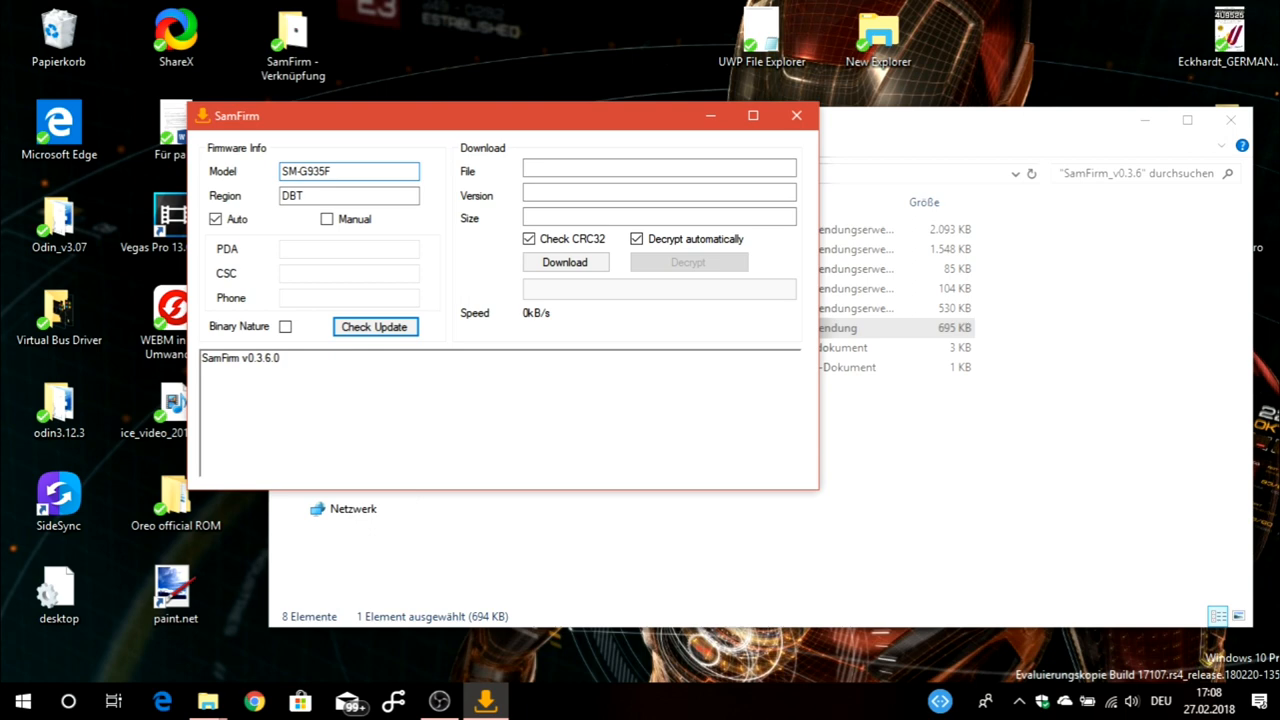
click(305, 171)
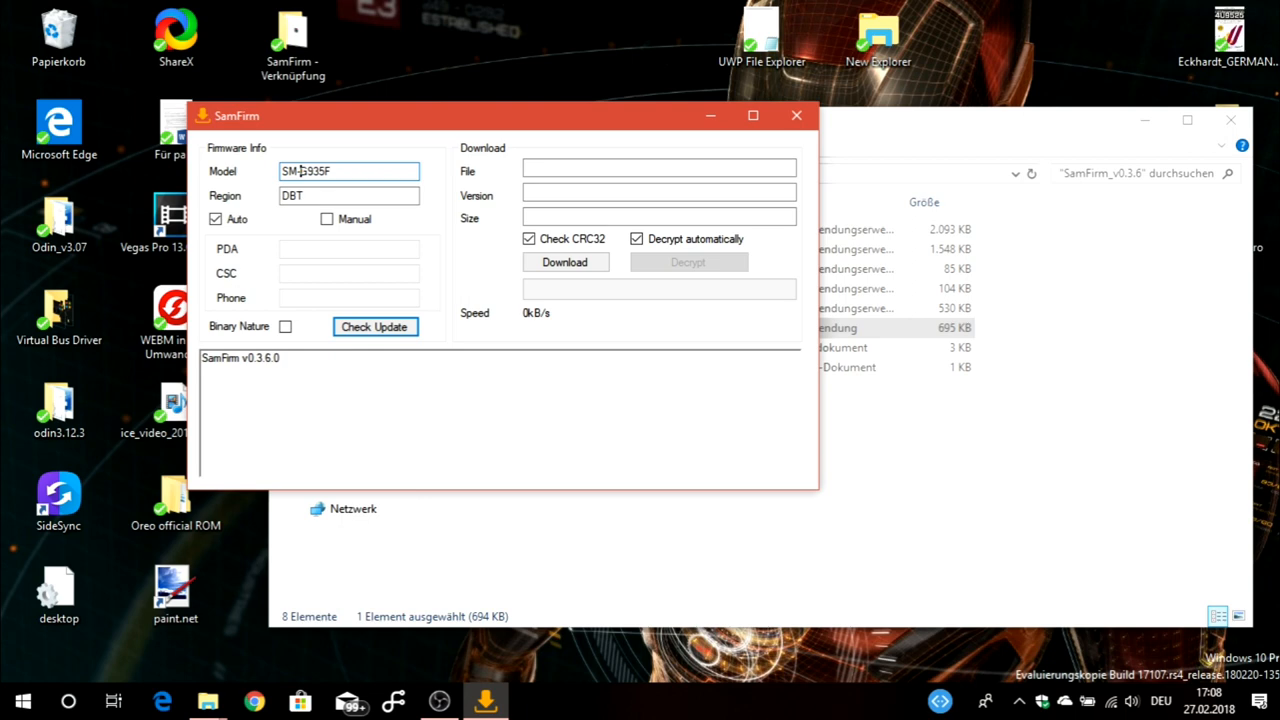
click(348, 195)
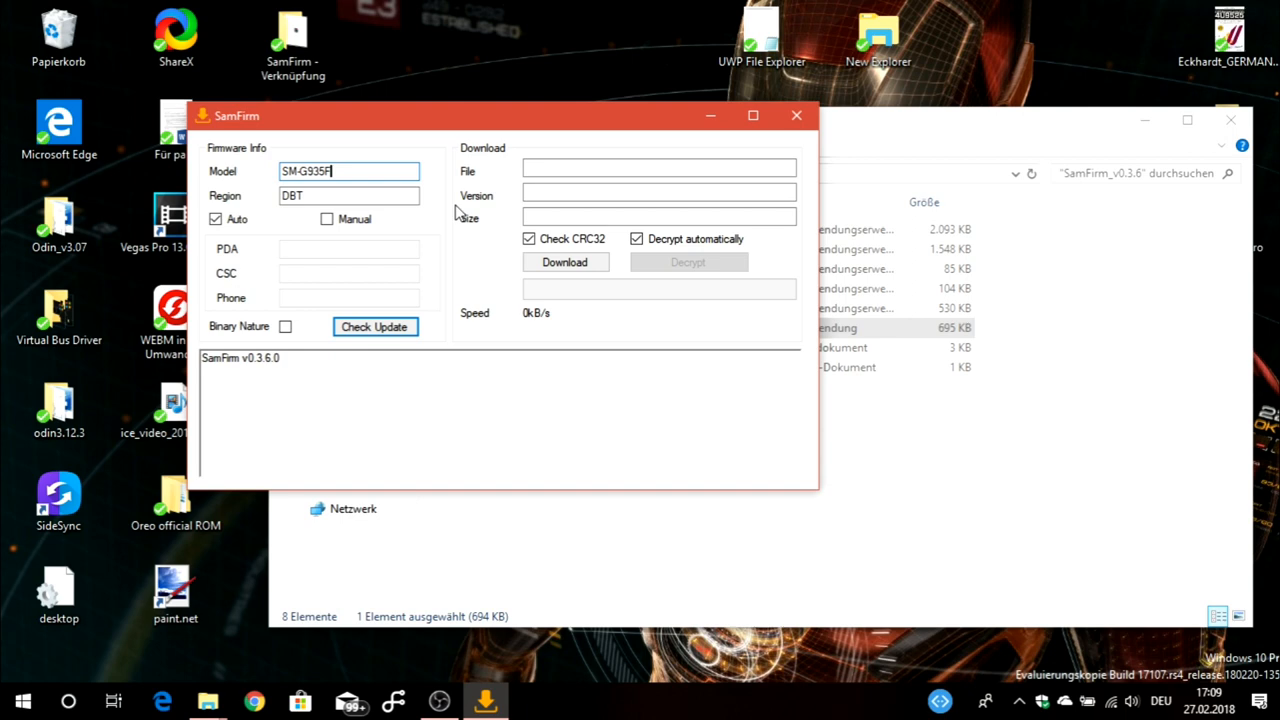
click(349, 195)
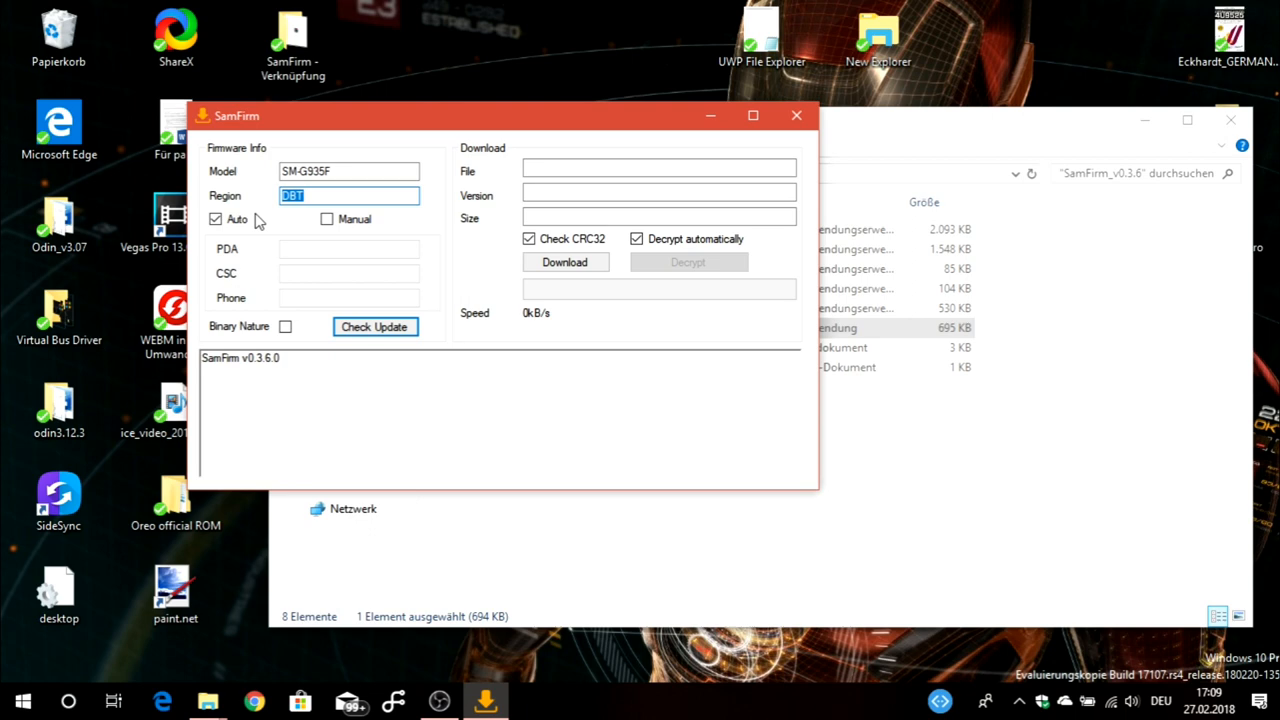
key(Delete)
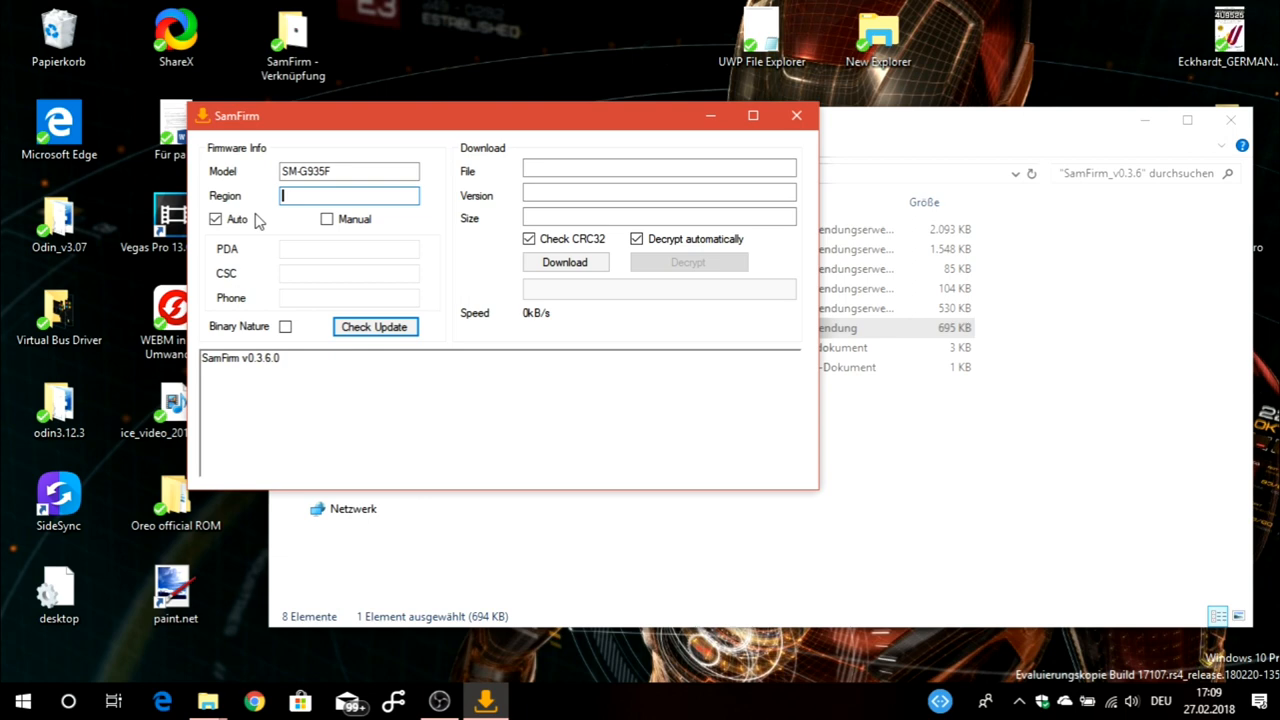
text(DBT)
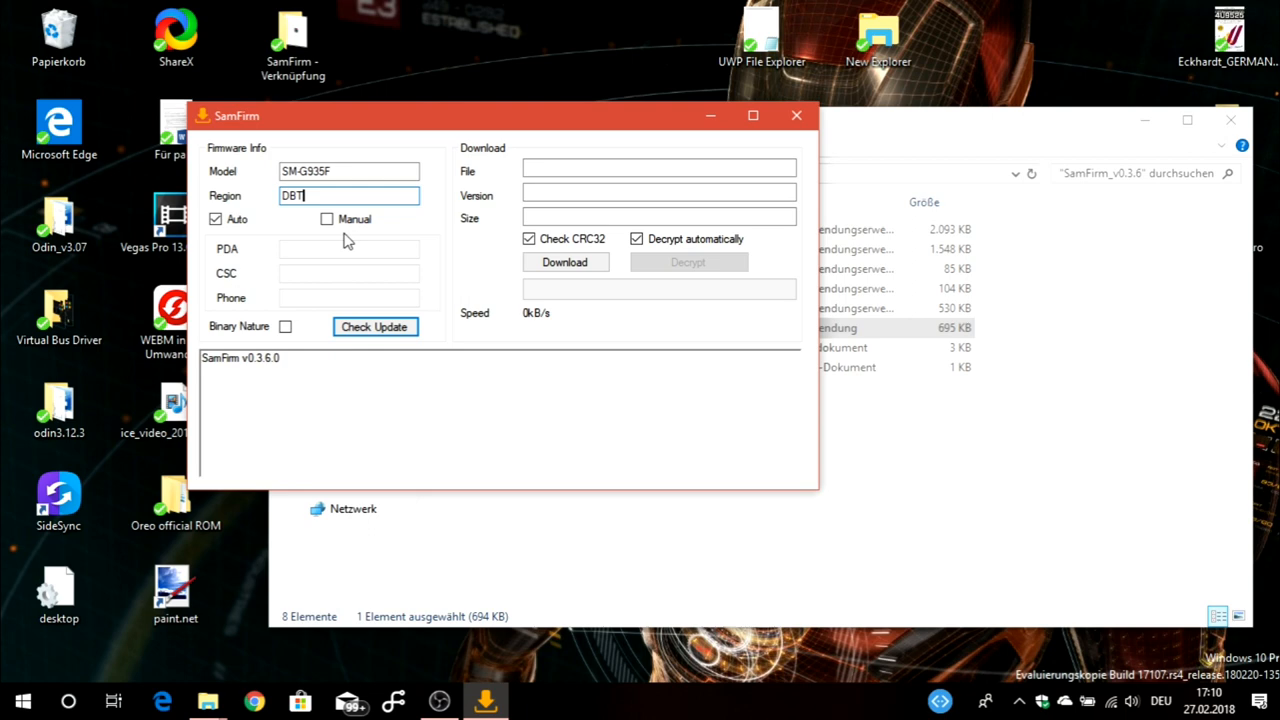
click(215, 219)
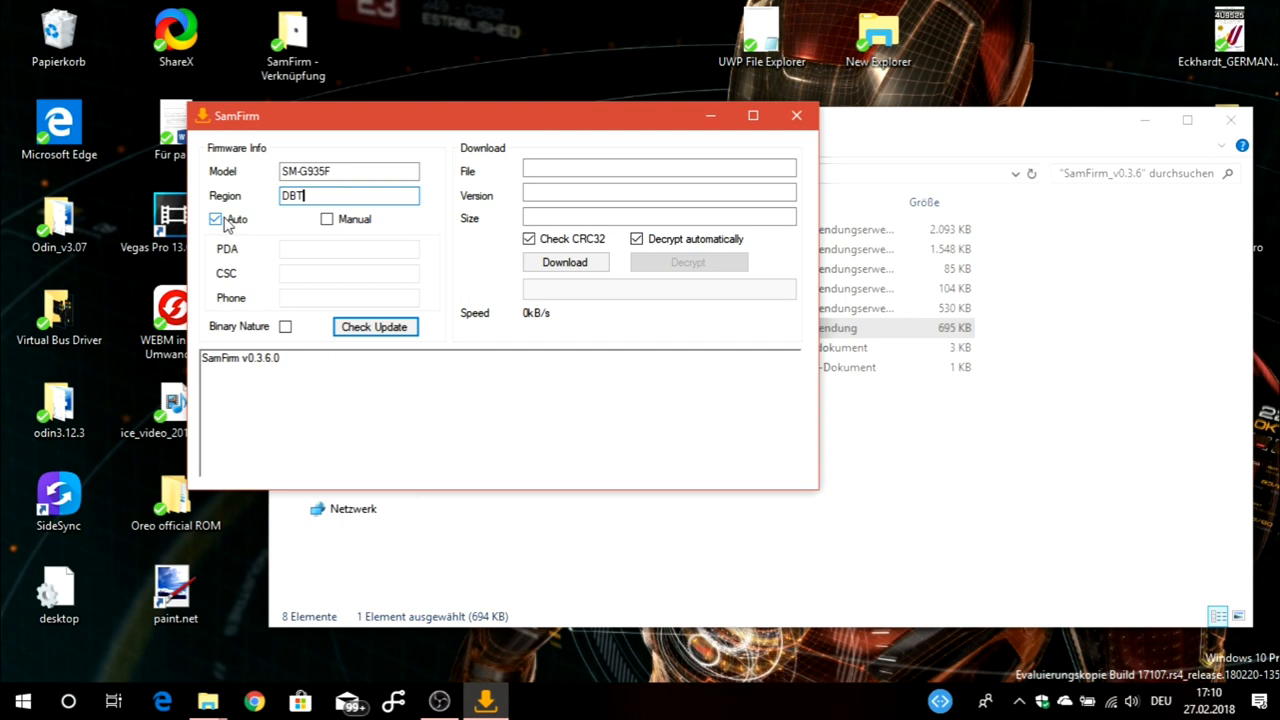
click(326, 219)
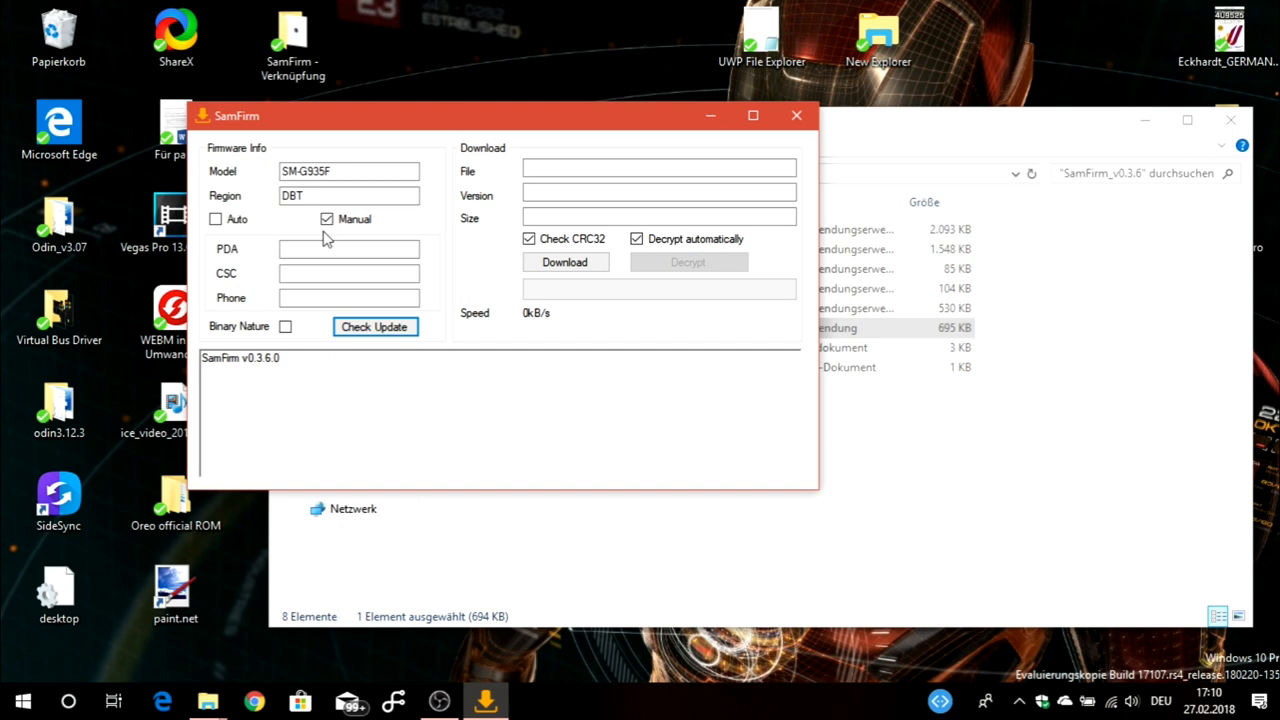
click(348, 248)
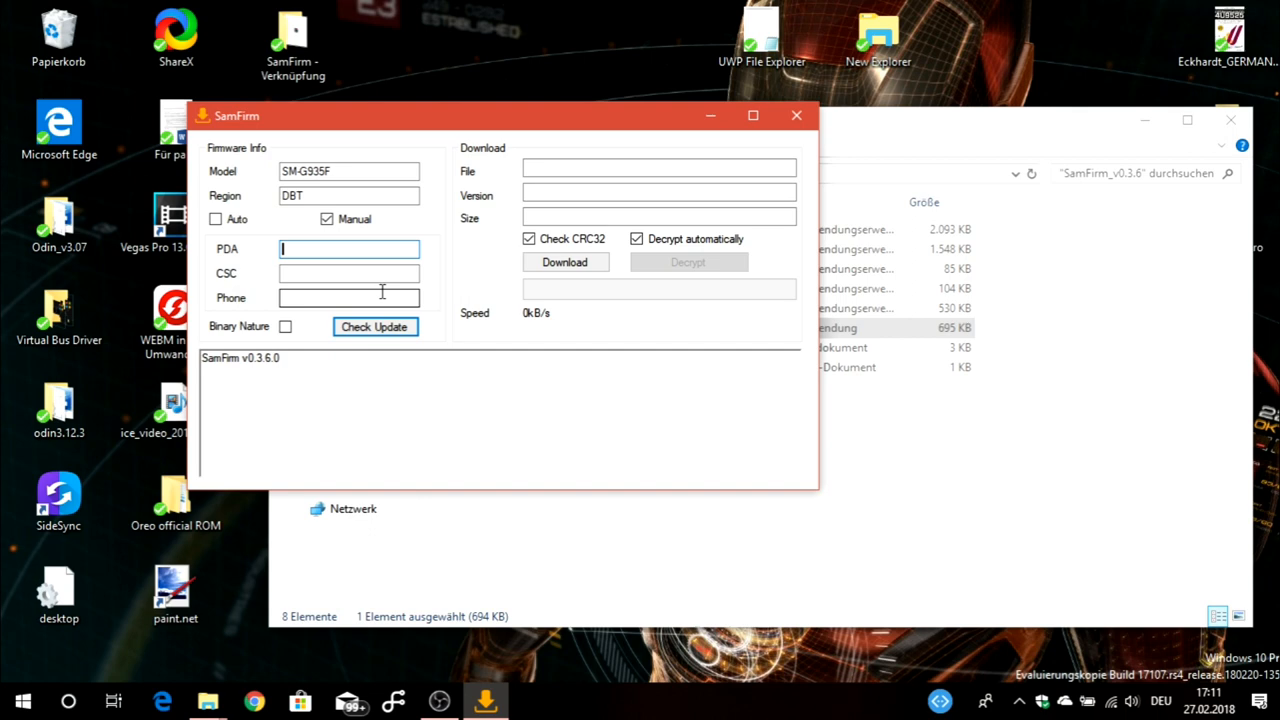
mouse_move(395, 218)
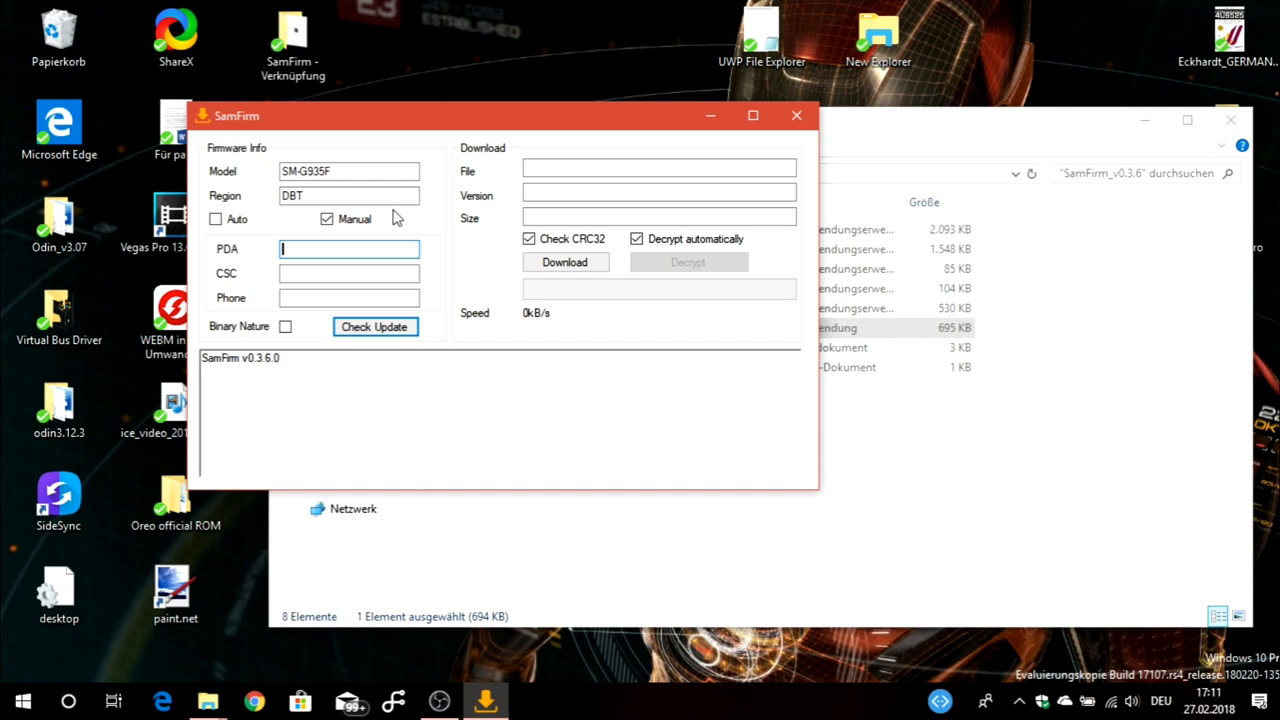
click(215, 219)
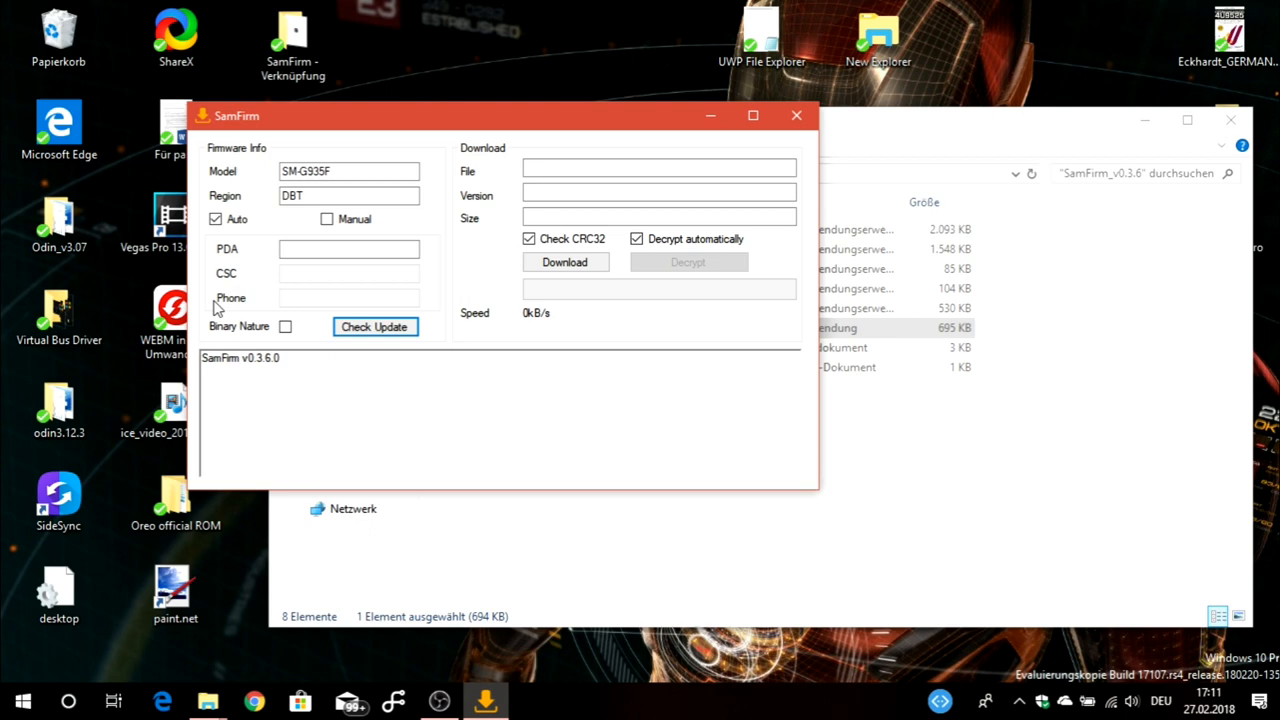
click(528, 239)
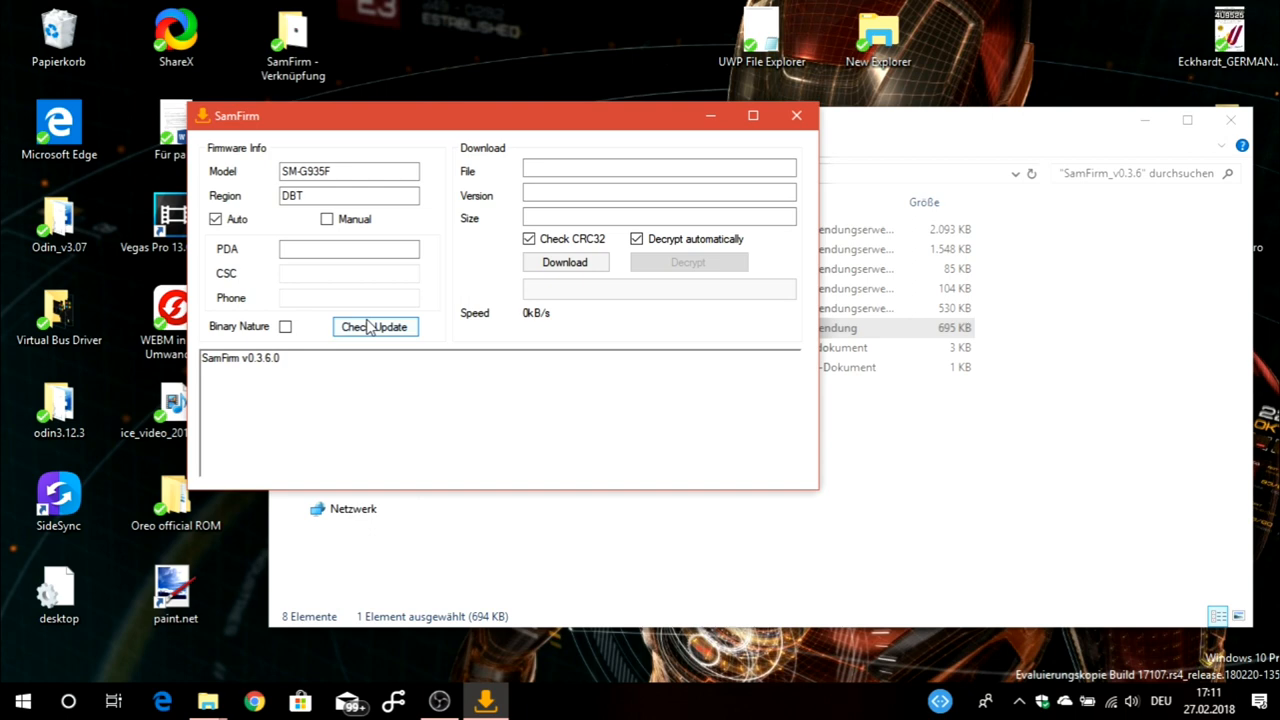
Check updates to find the 2142 MB Nougat SM-G935F DBT firmware, then start downloading it
click(374, 326)
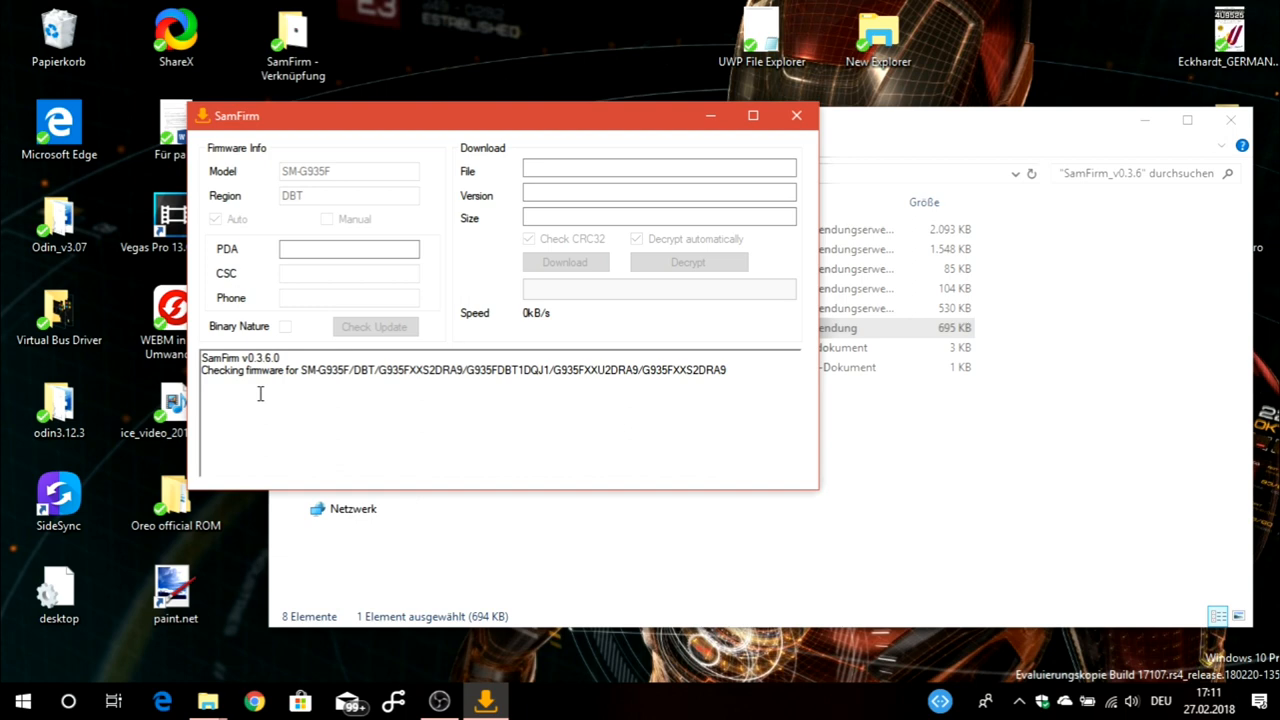
click(374, 326)
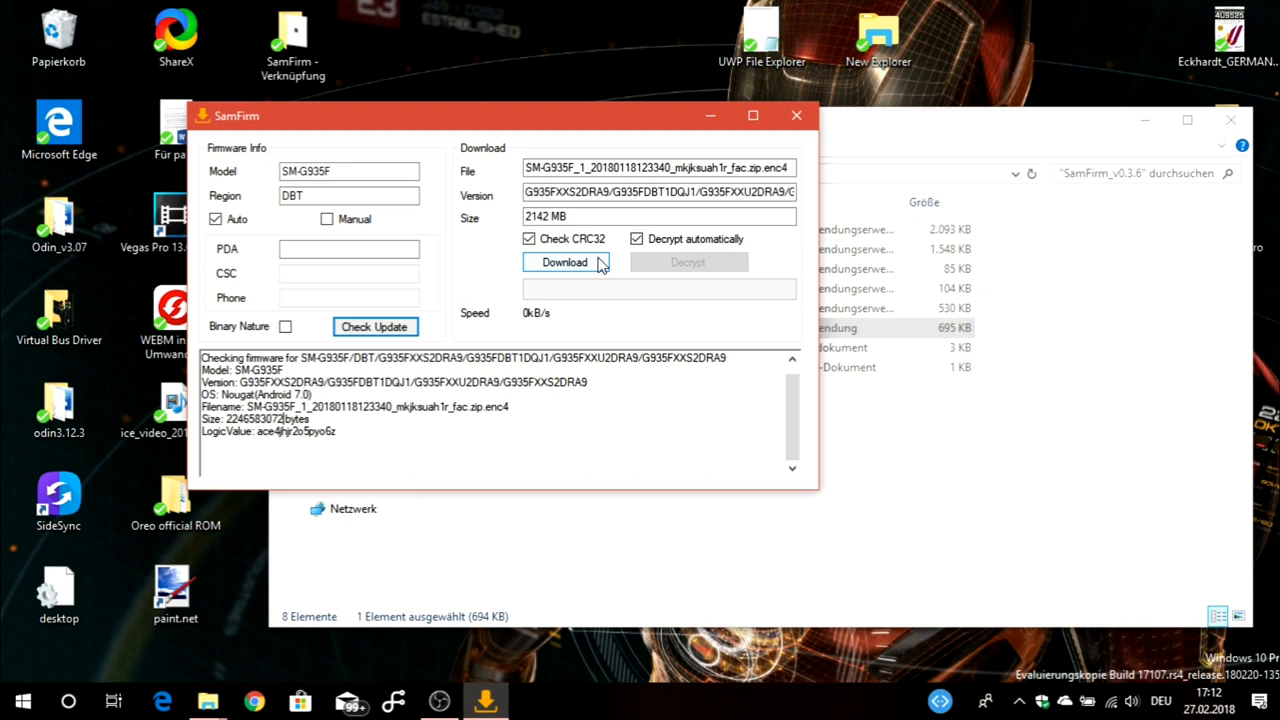
click(563, 262)
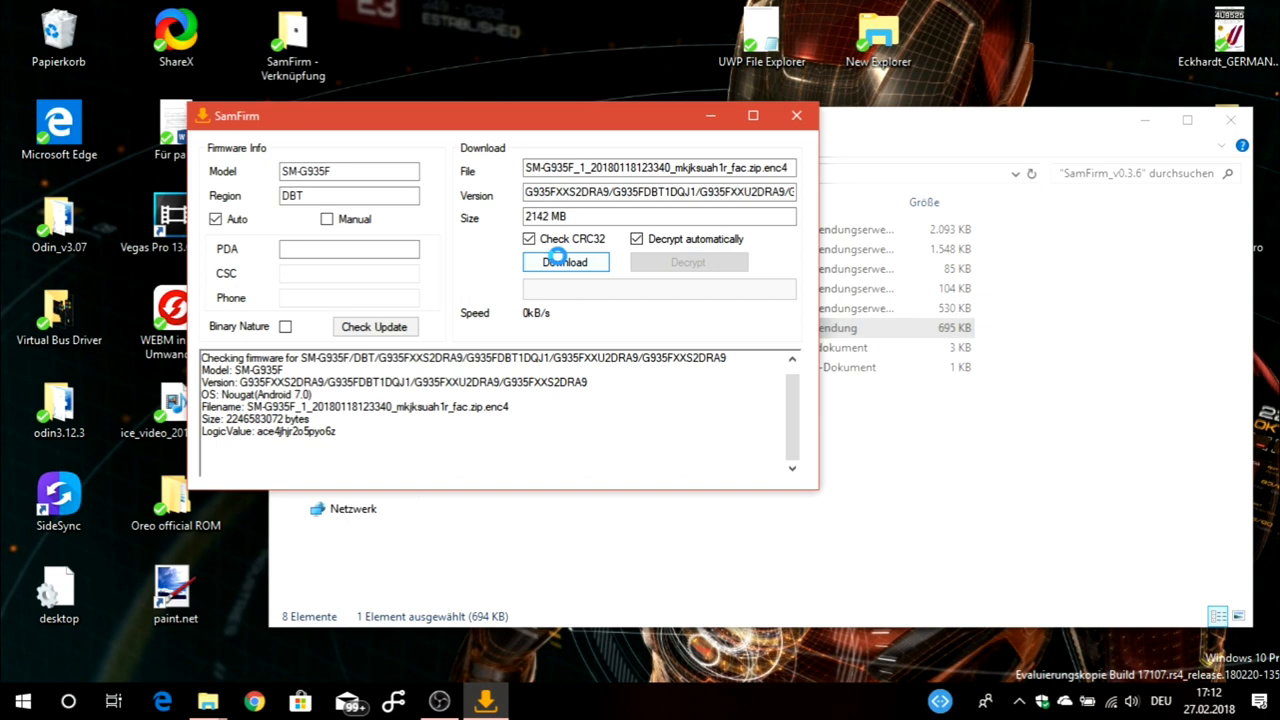
Cancel the firmware Save As dialog with Abbrechen so the log reads 'Aborted.'
click(564, 262)
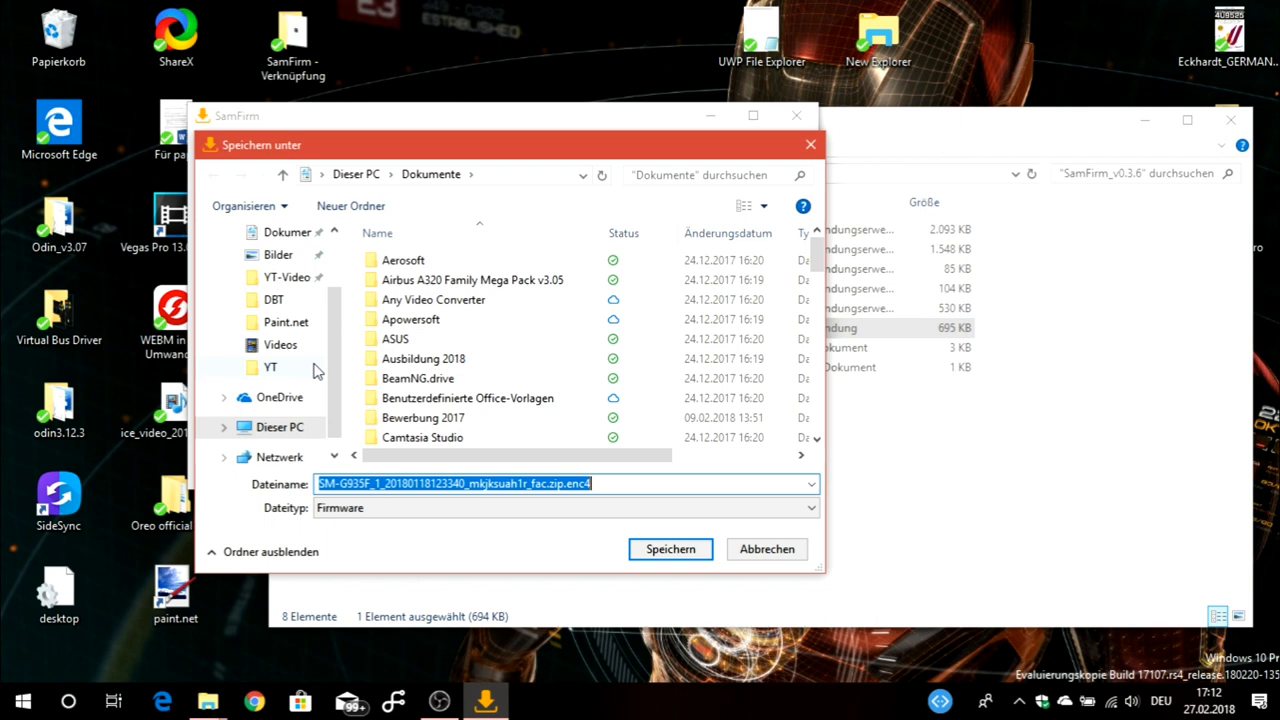
click(670, 549)
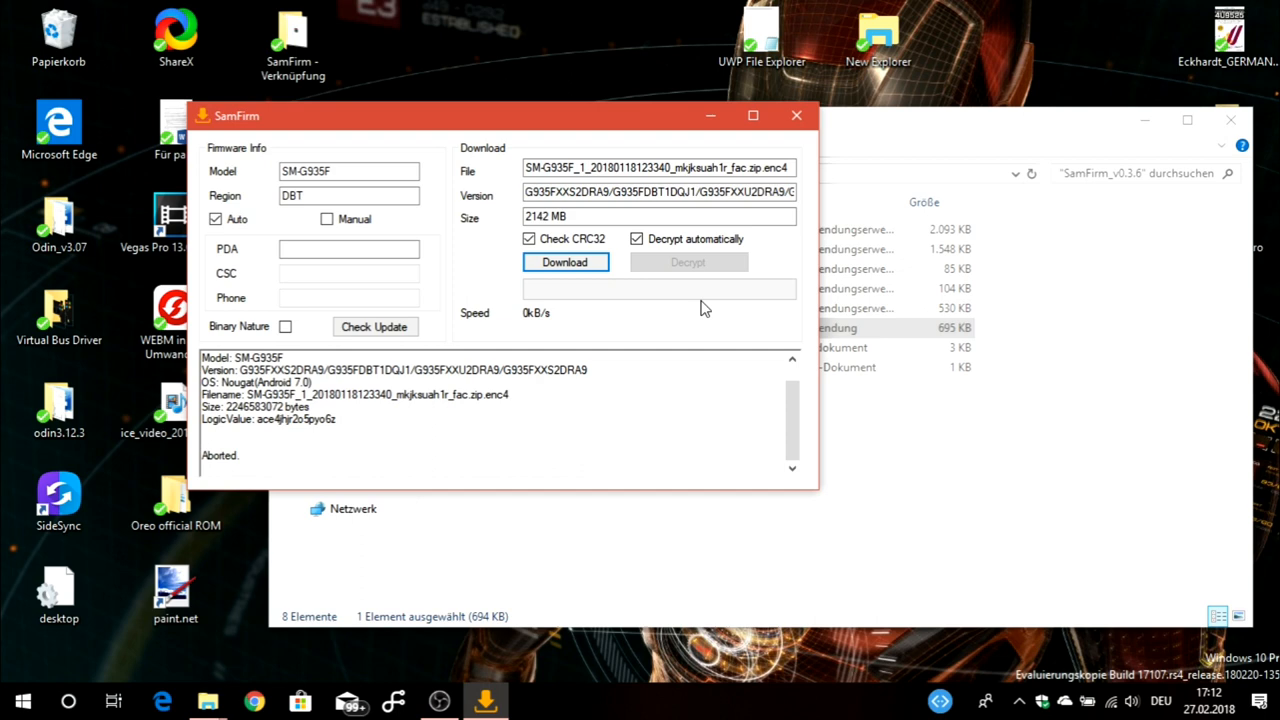
mouse_move(538, 325)
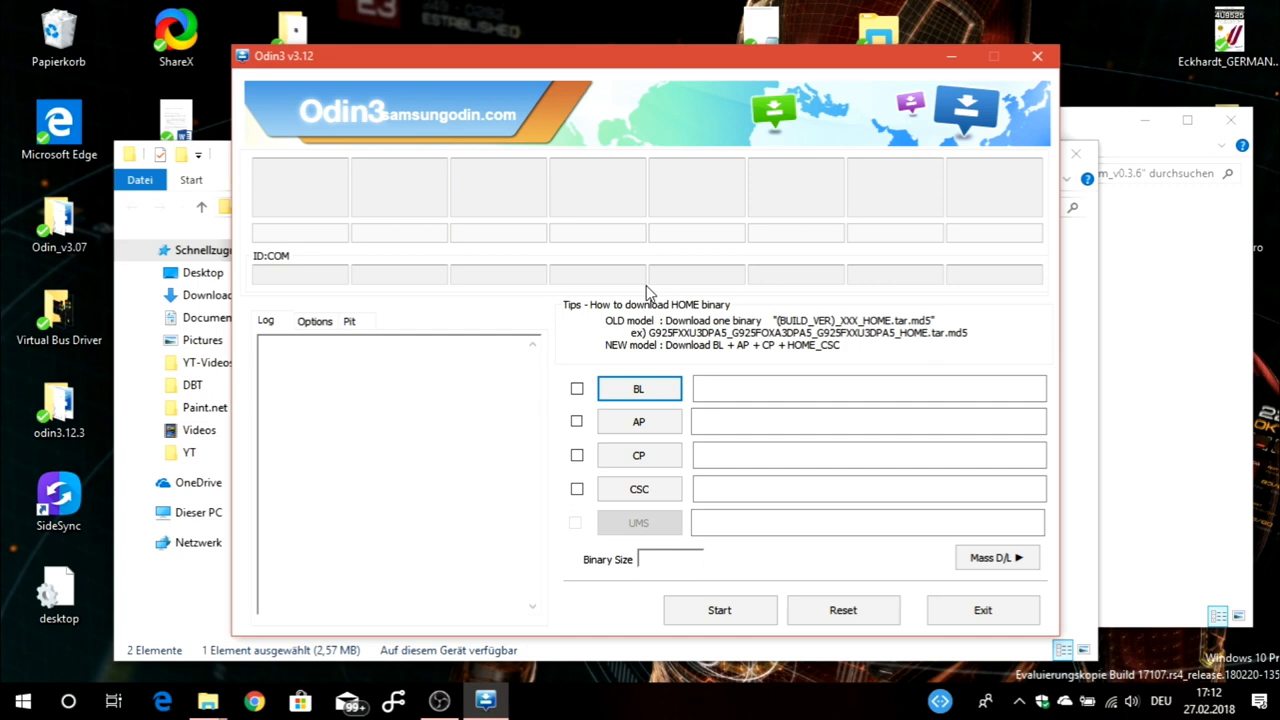
mouse_move(505, 411)
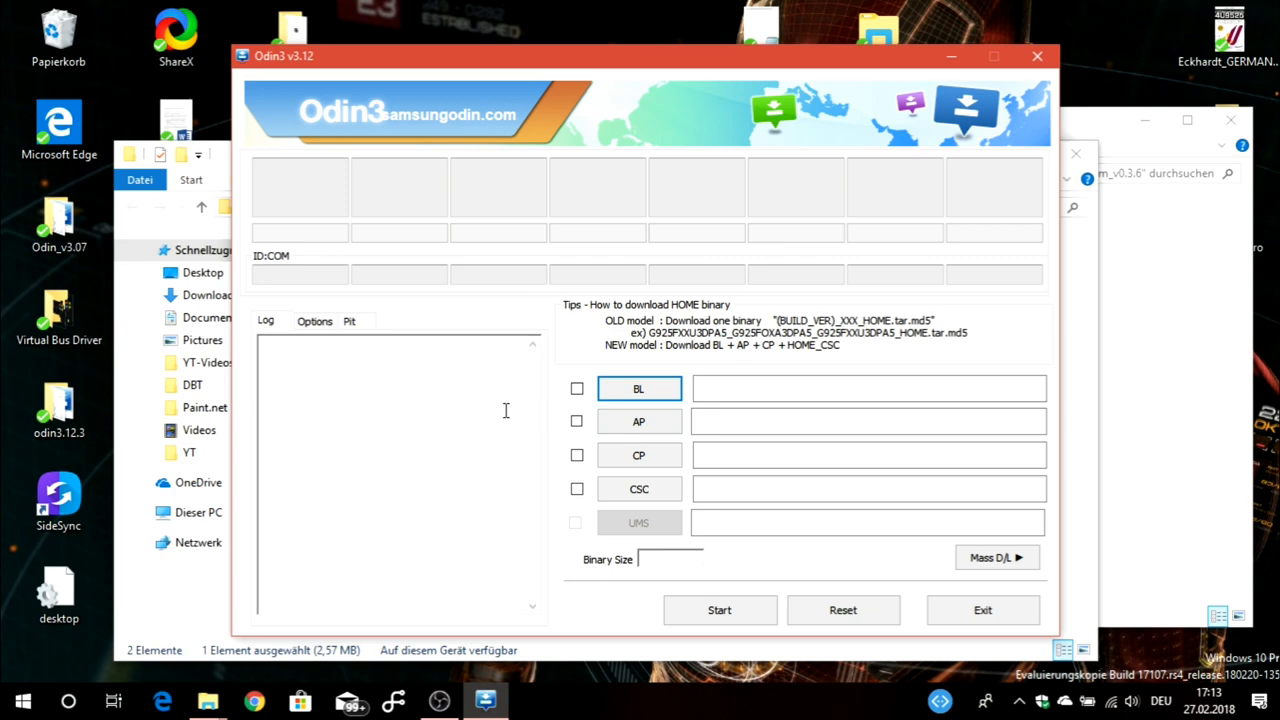
mouse_move(535, 415)
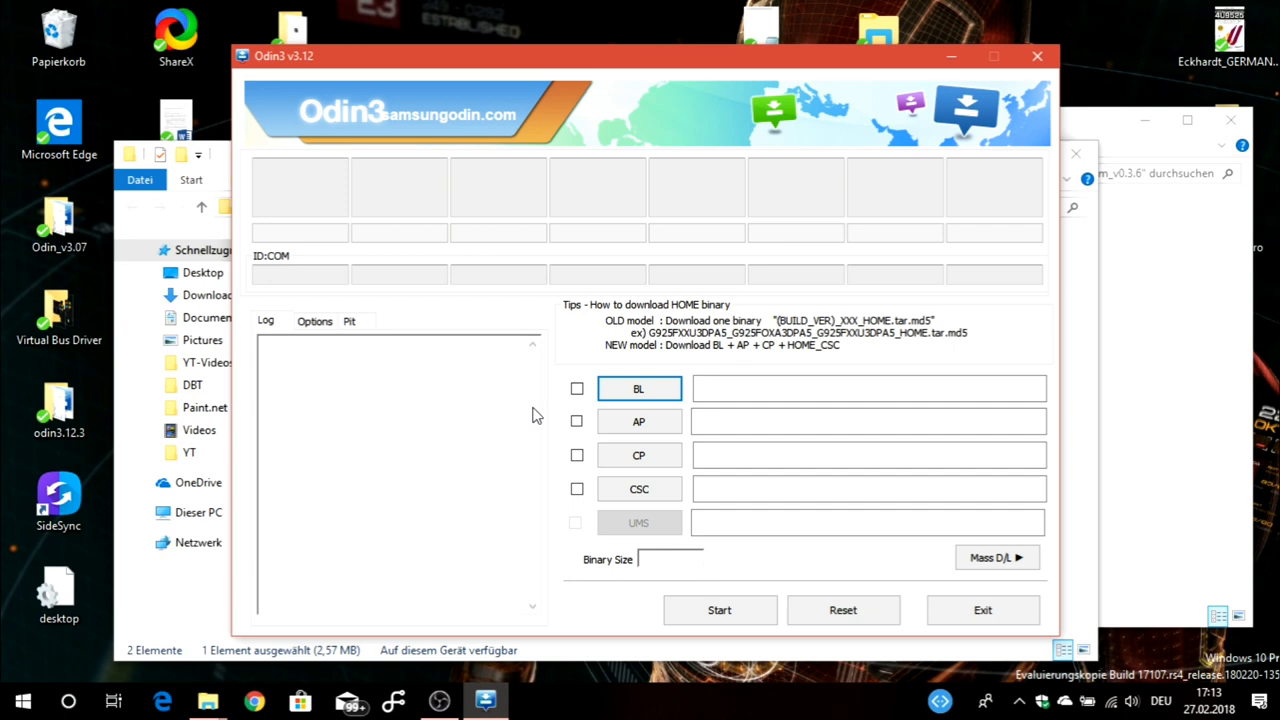
Open the file picker for Odin3's BL firmware slot
click(638, 388)
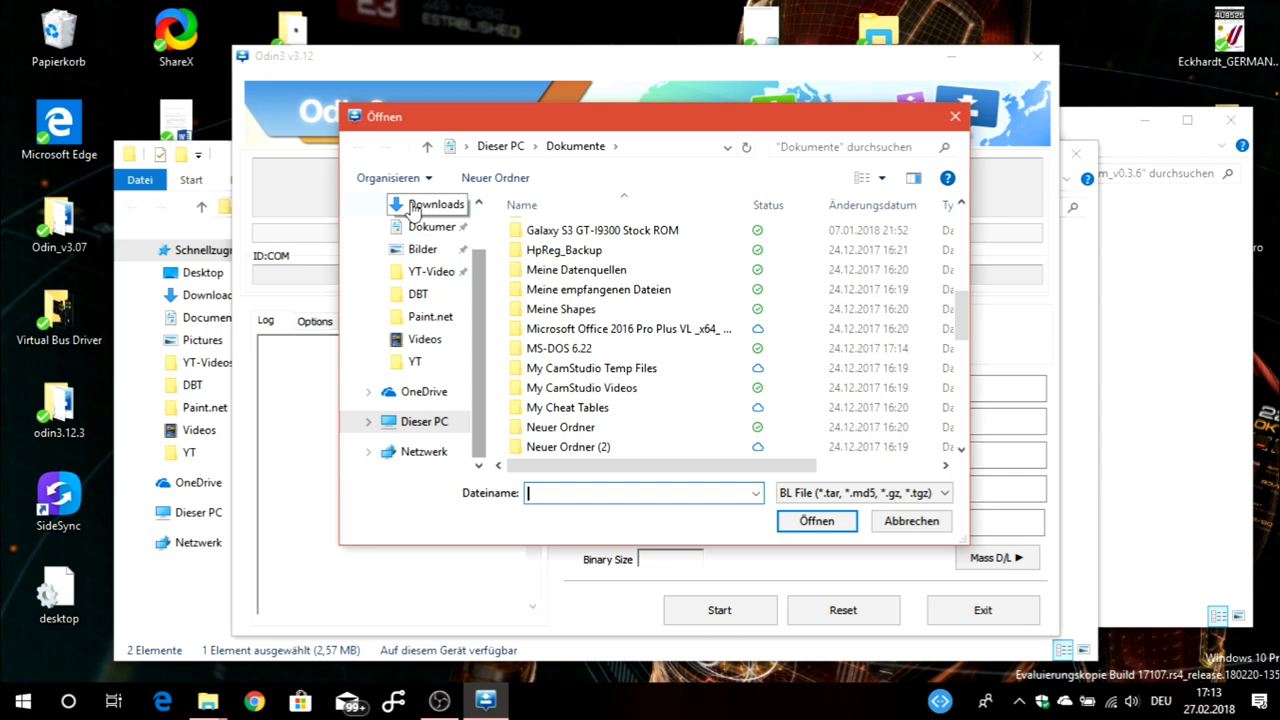
Browse the Open dialog to the Downloads > DBT firmware folder
click(436, 204)
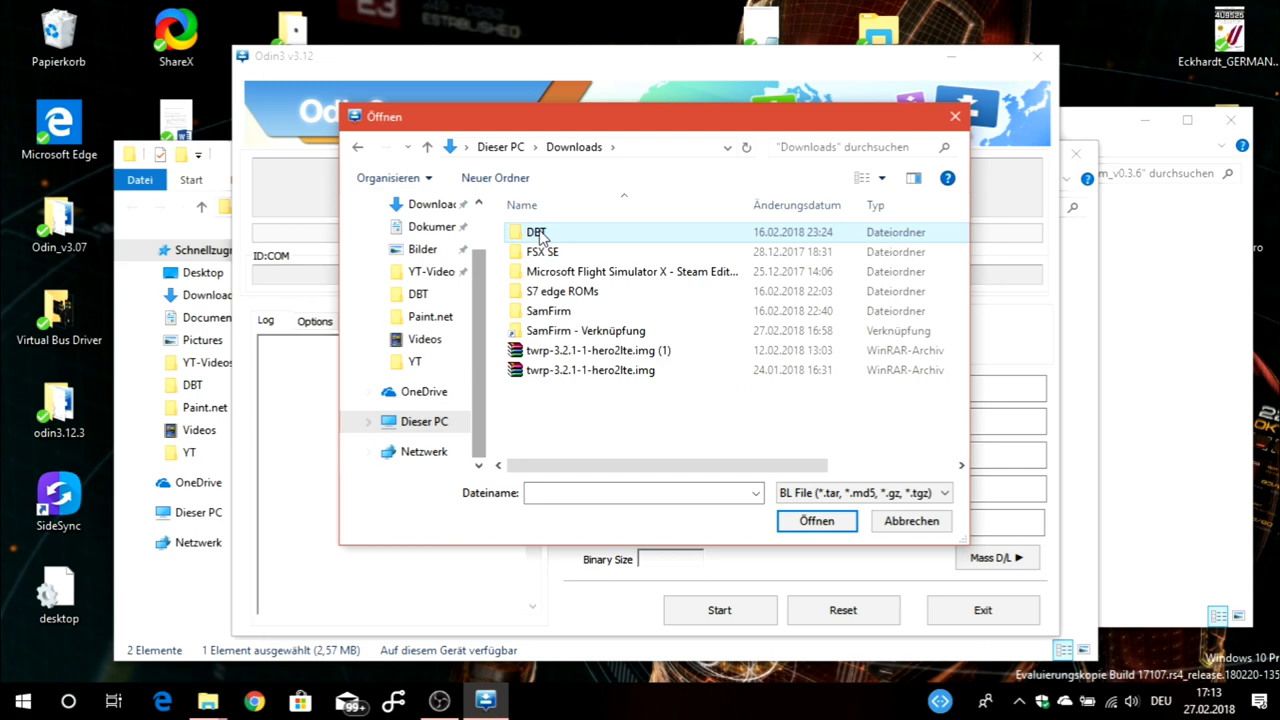
double_click(537, 232)
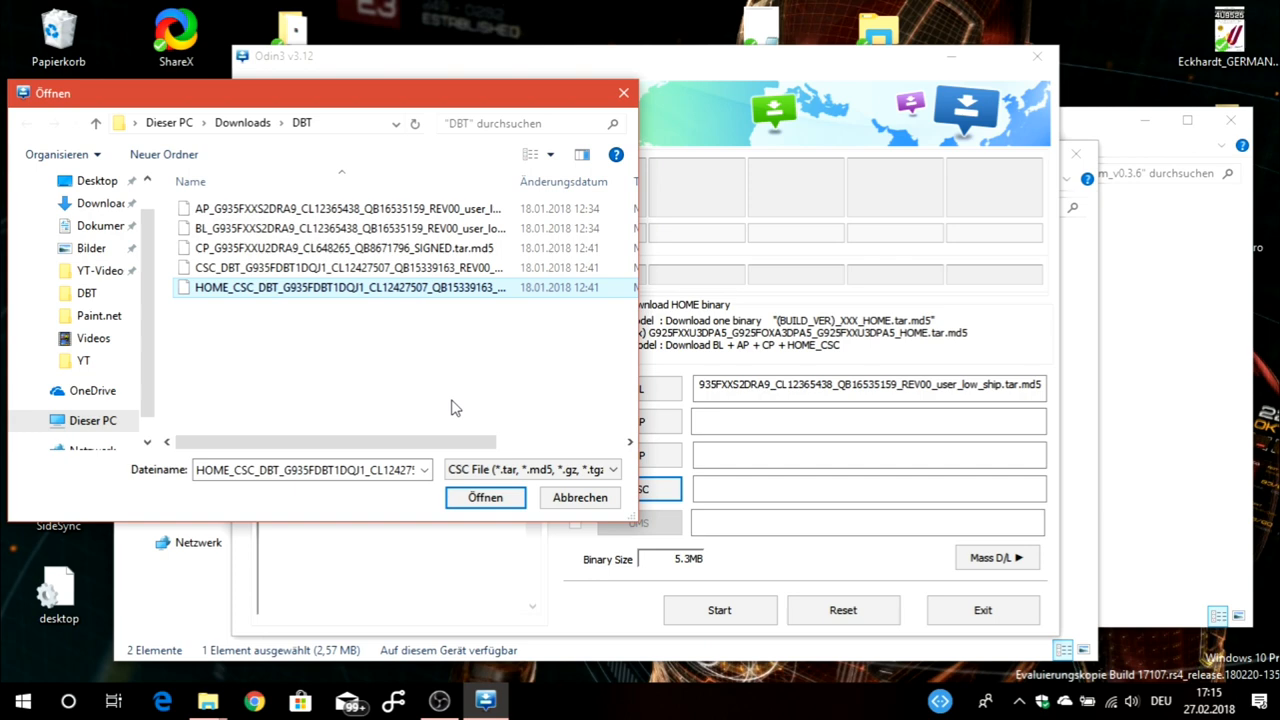
mouse_move(220, 305)
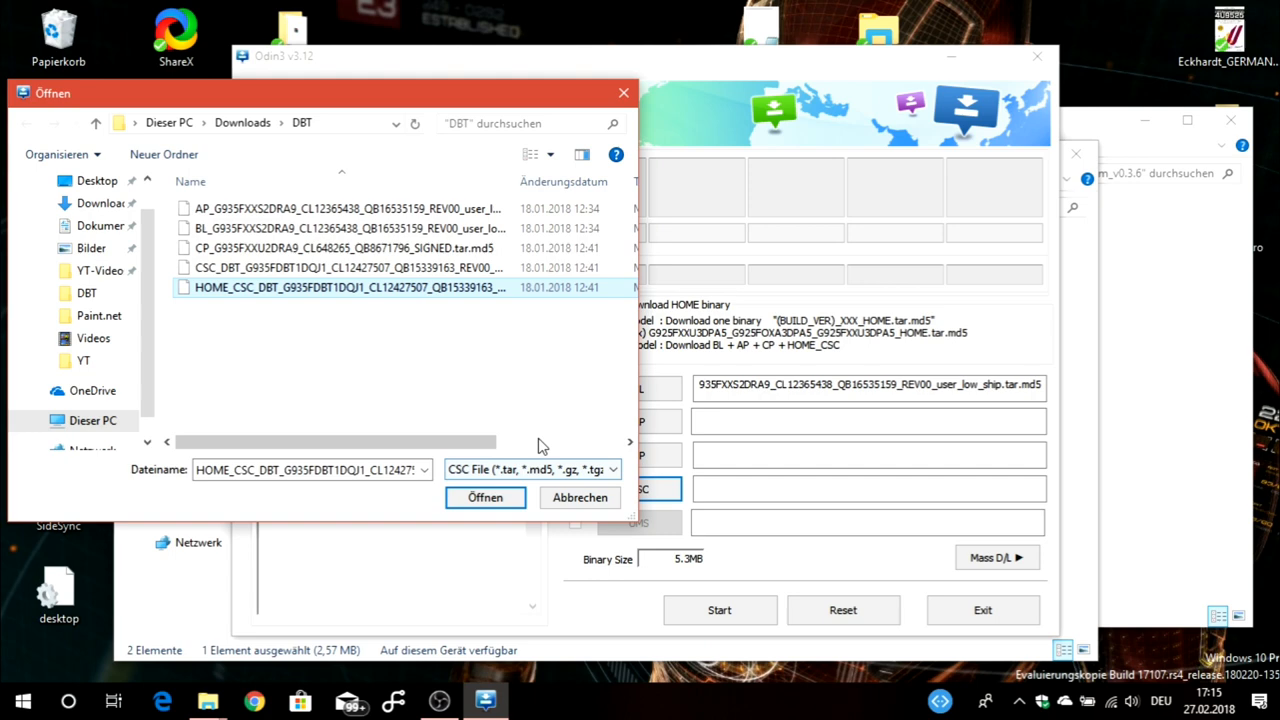
Select the CSC_DBT file, then close the picker, leaving only BL loaded
click(350, 267)
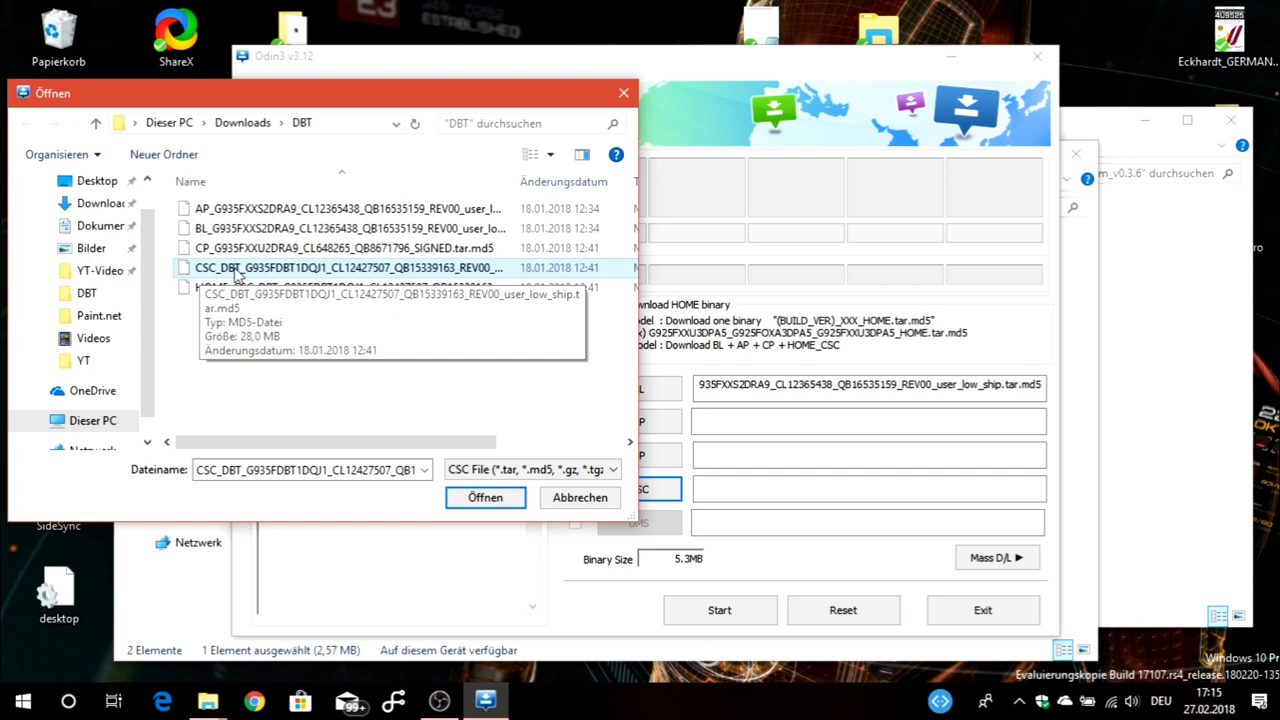
click(485, 497)
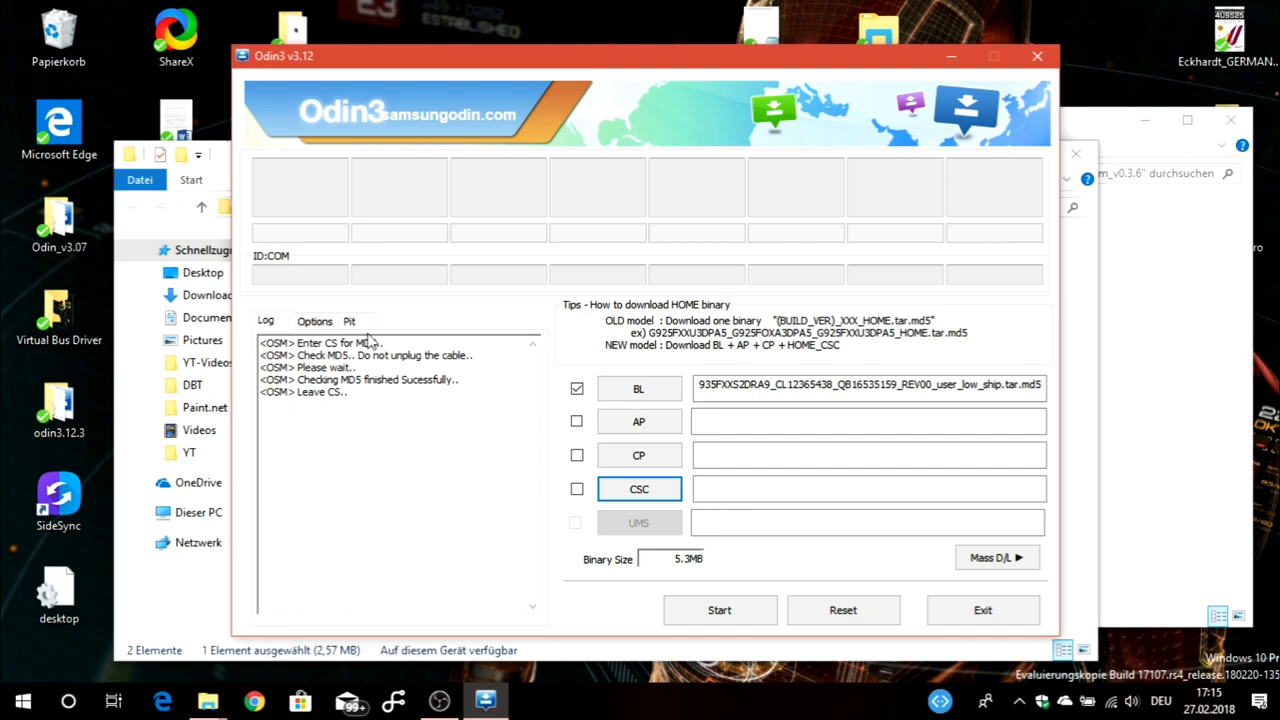
Show Odin3's Options tab with Auto Reboot and F. Reset Time enabled
click(314, 320)
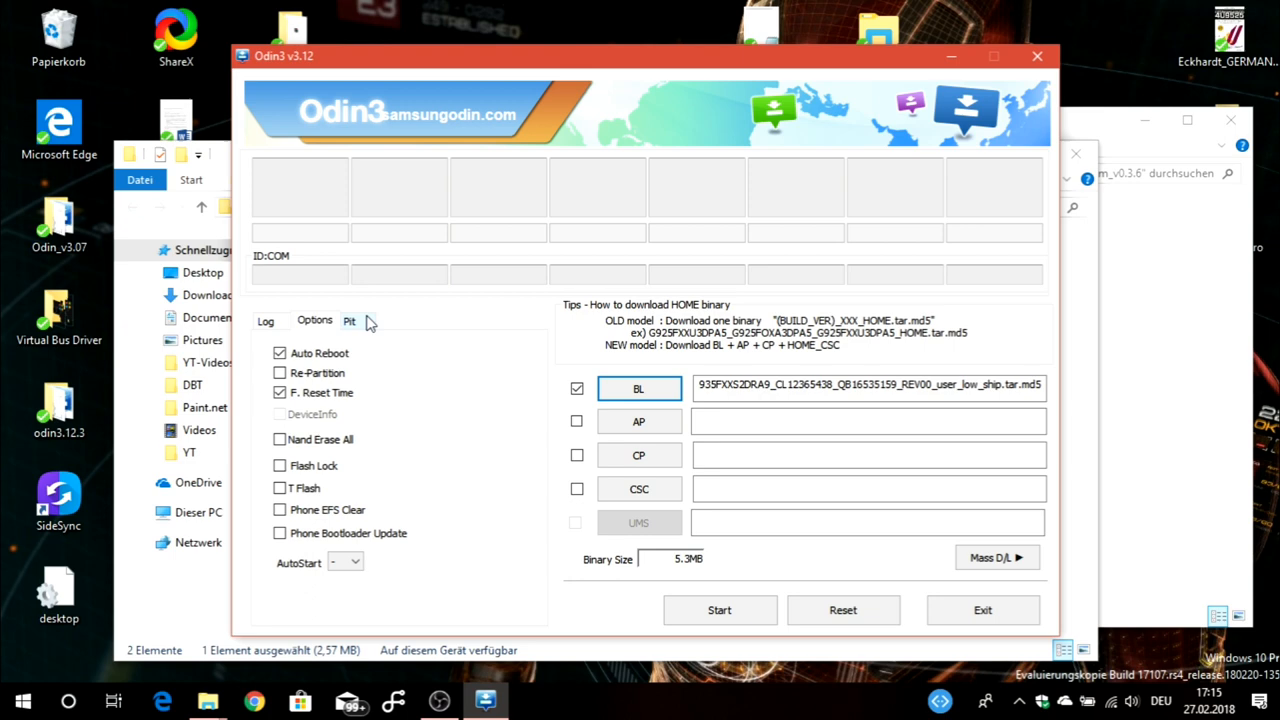
click(265, 320)
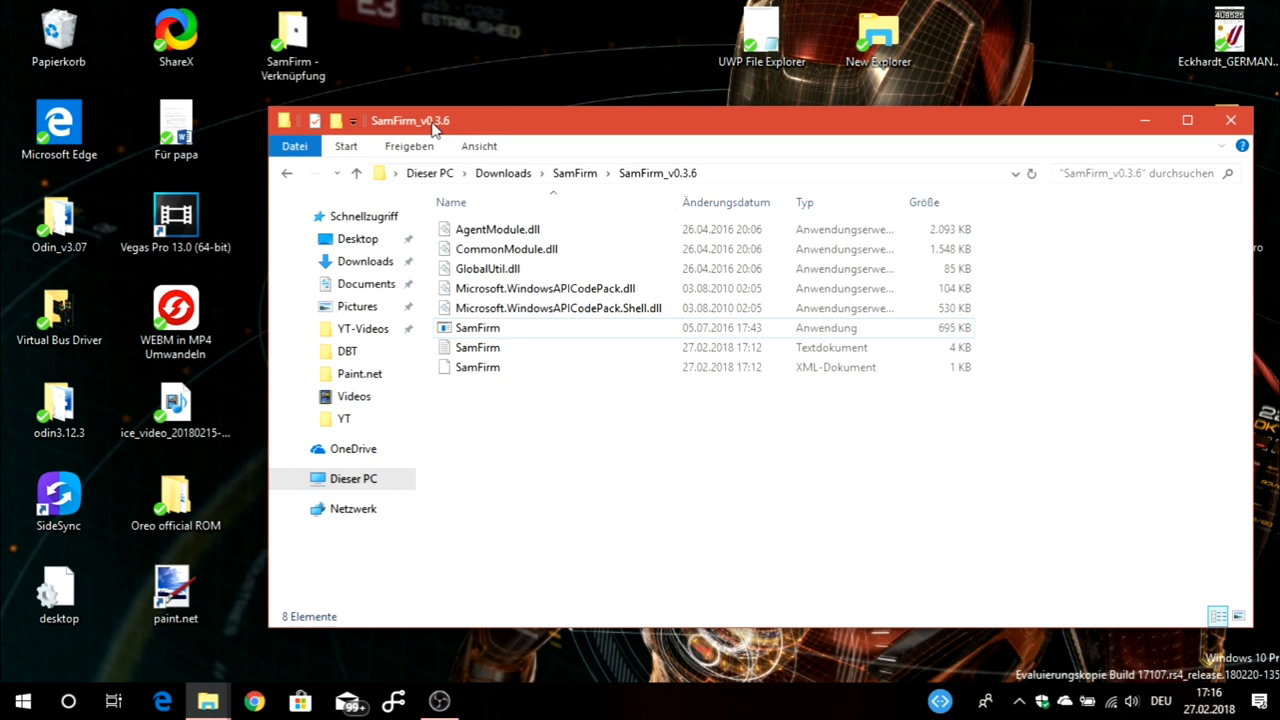
Bring the SamFirm_v0.3.6 File Explorer window to the front
click(477, 327)
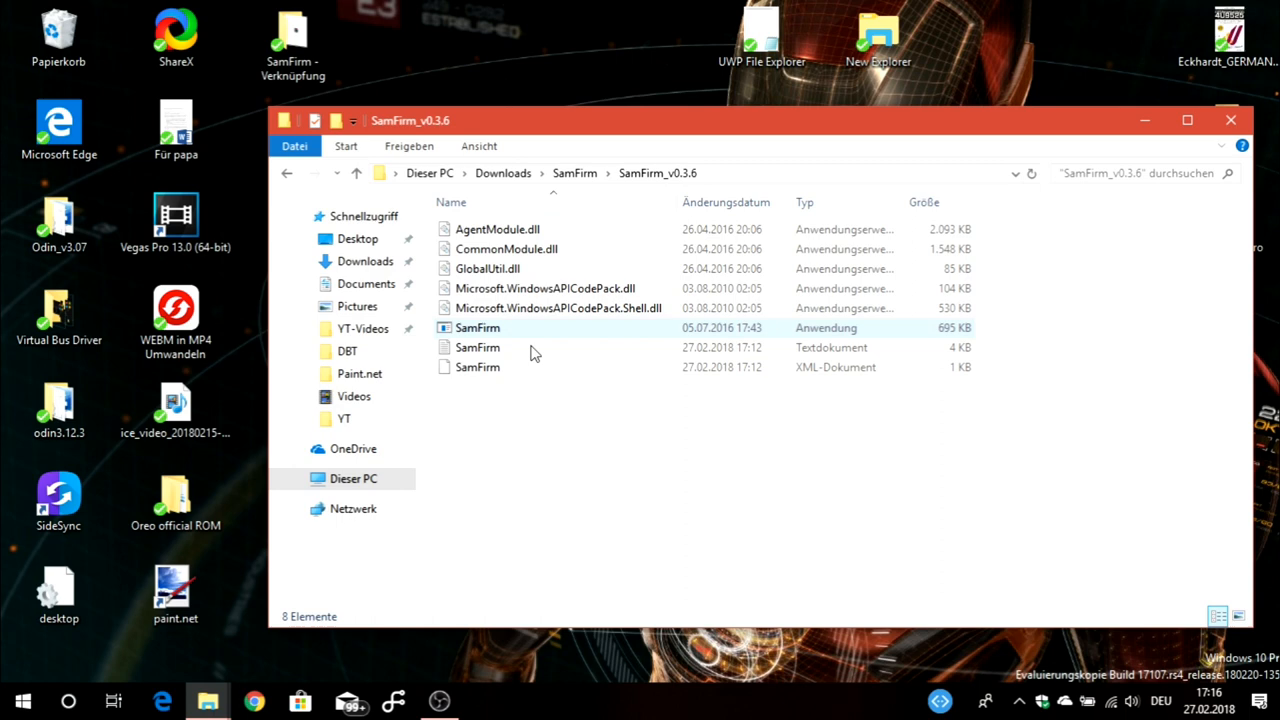